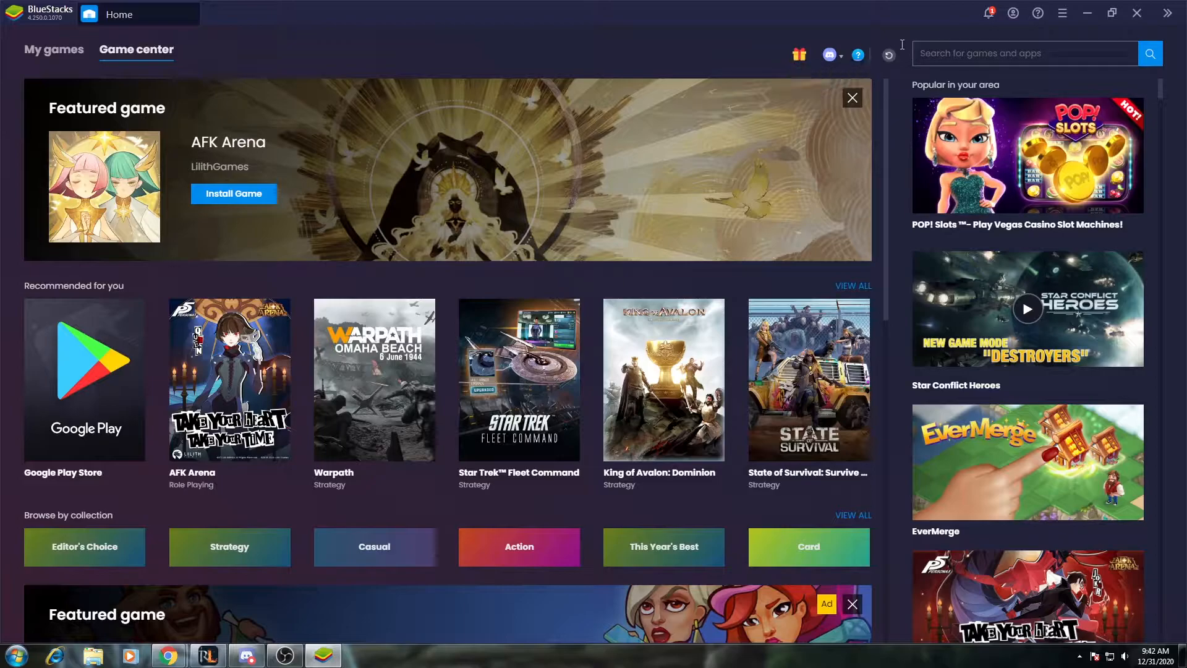
mouse_move(828, 35)
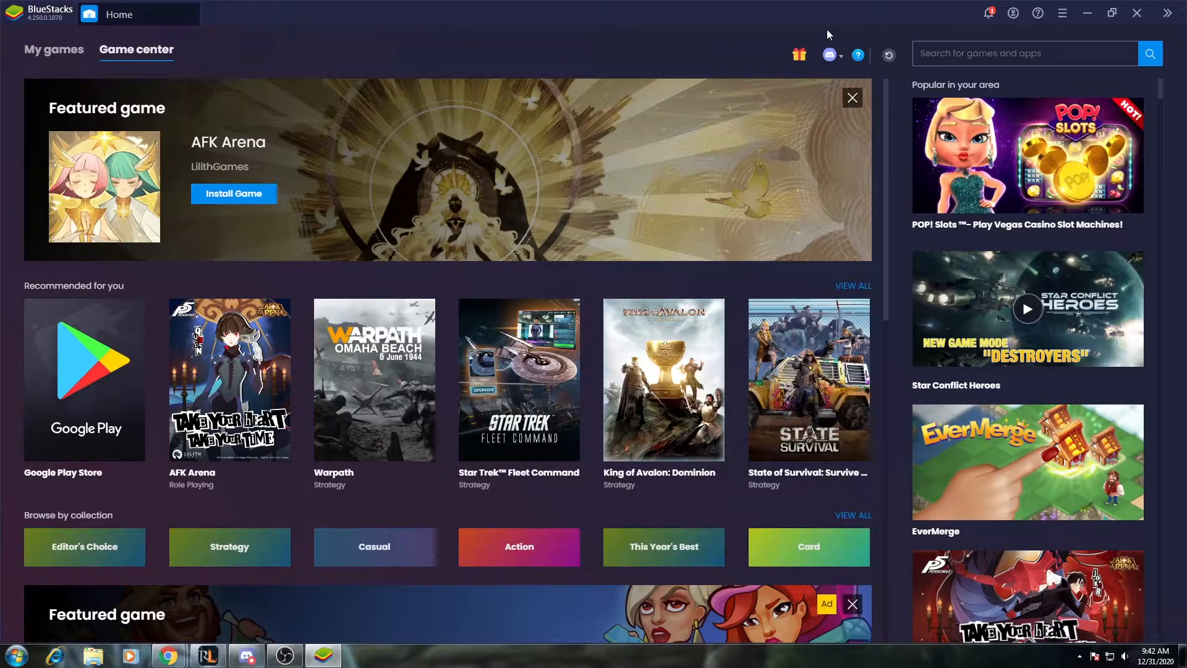
- Search the game center for "wild rift" and select League of Legends: Wild Rift
left_click(1024, 53)
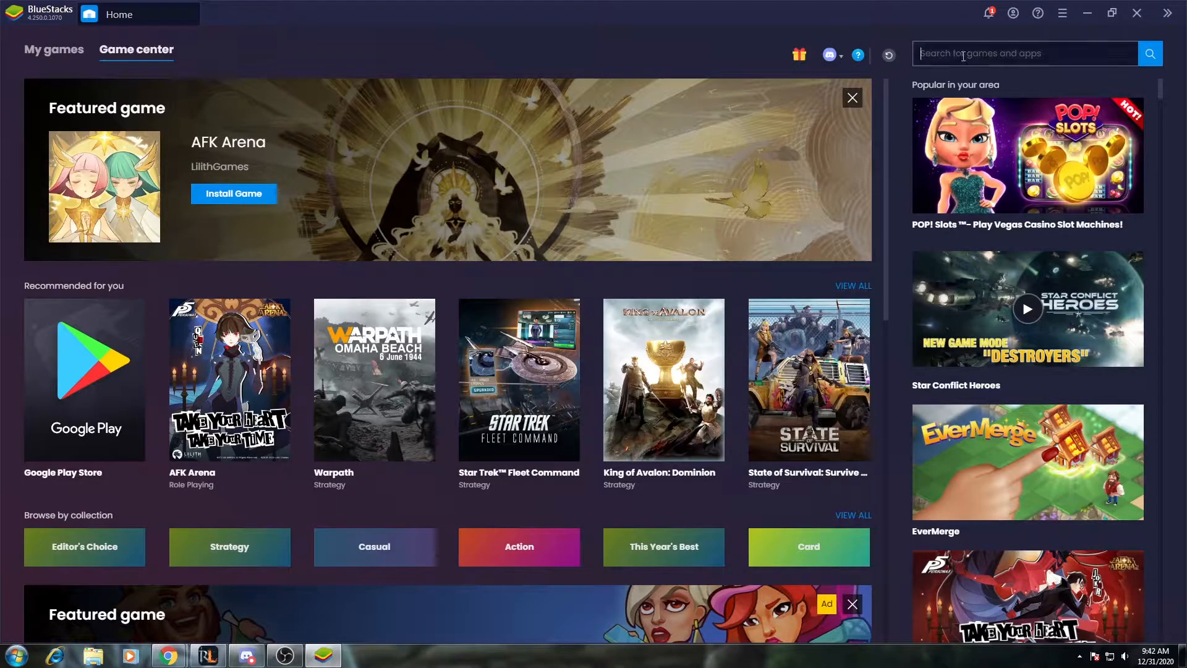
type("wild rift")
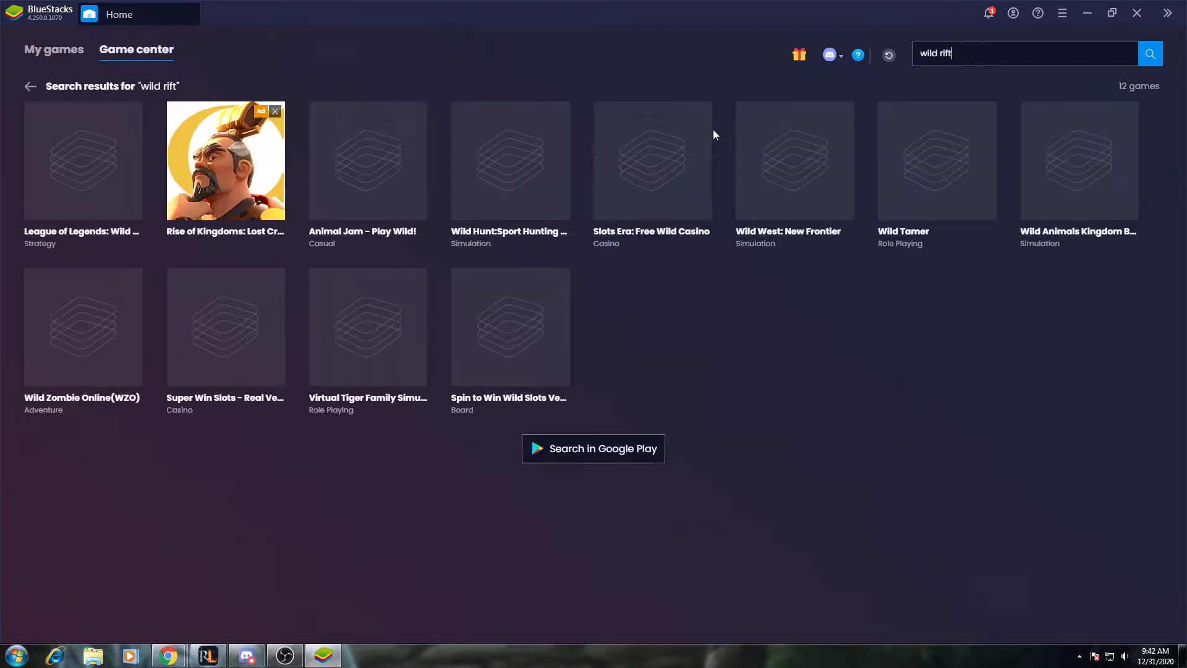
mouse_move(83, 174)
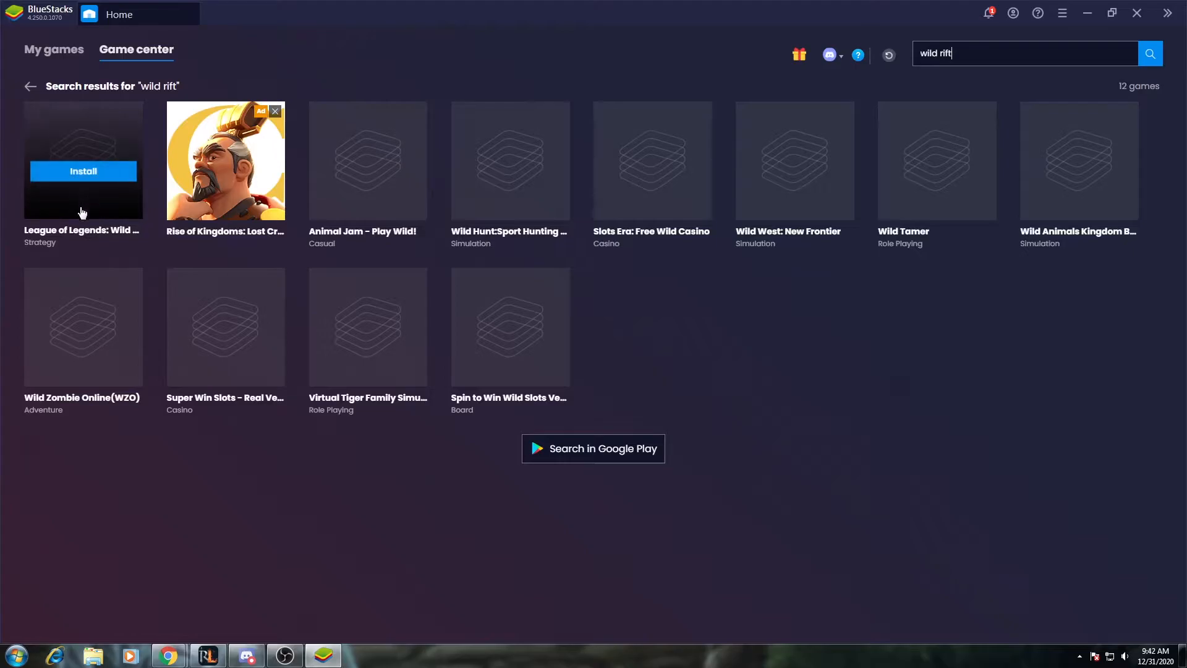
left_click(592, 447)
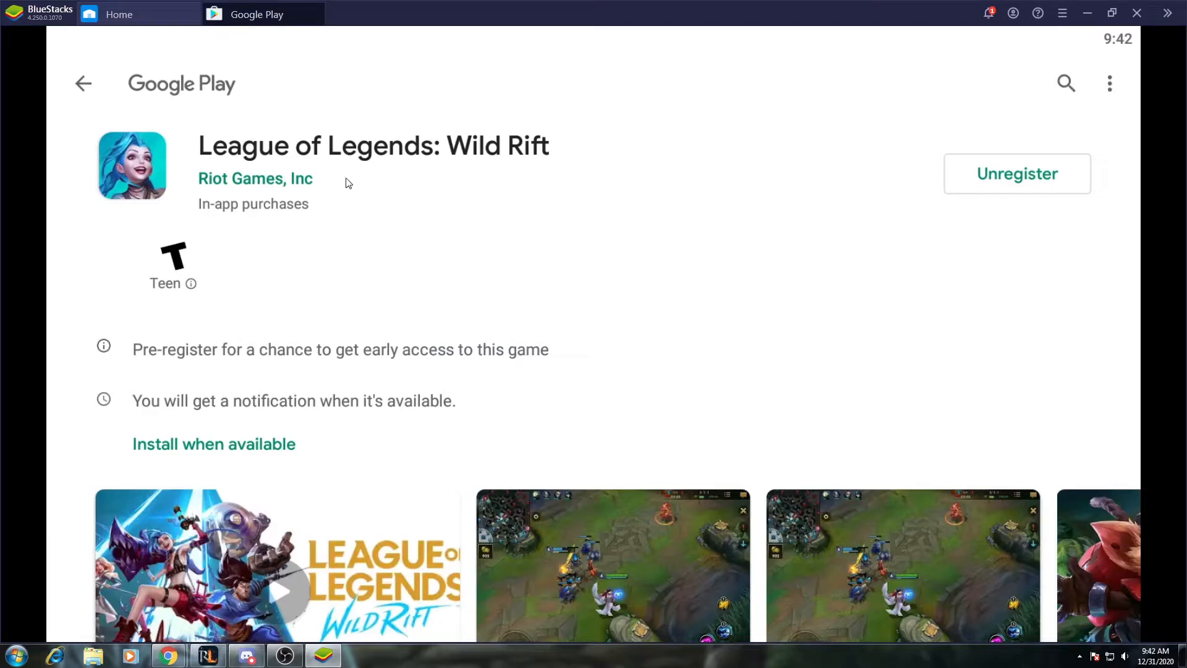
mouse_move(988, 231)
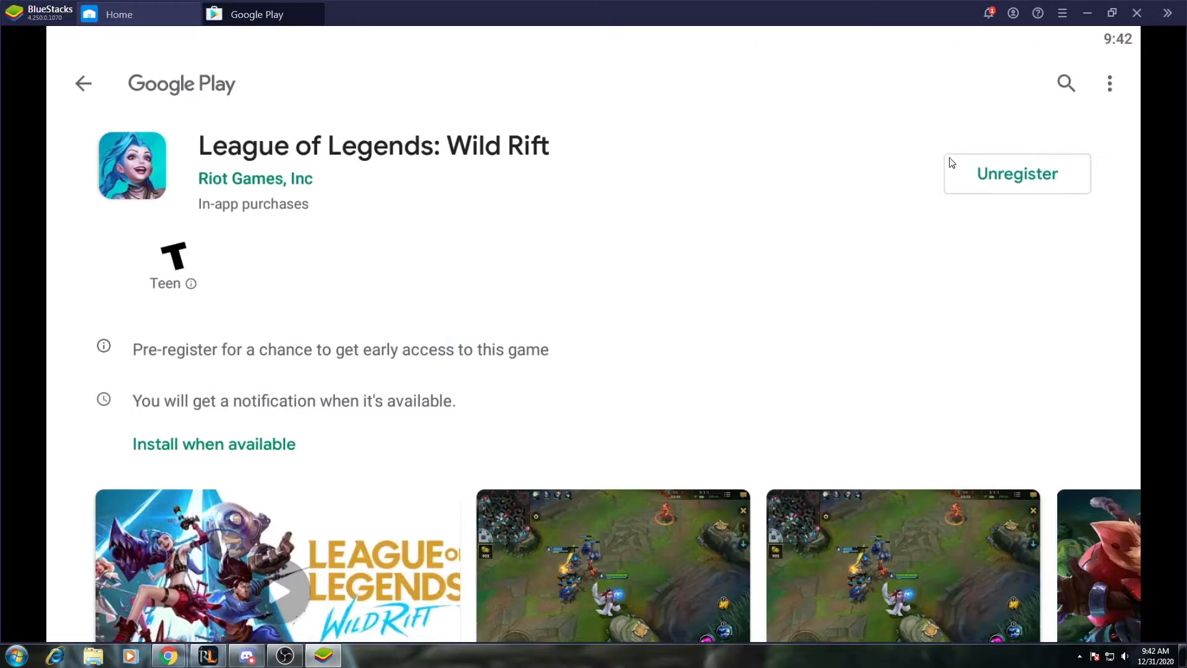
mouse_move(1024, 193)
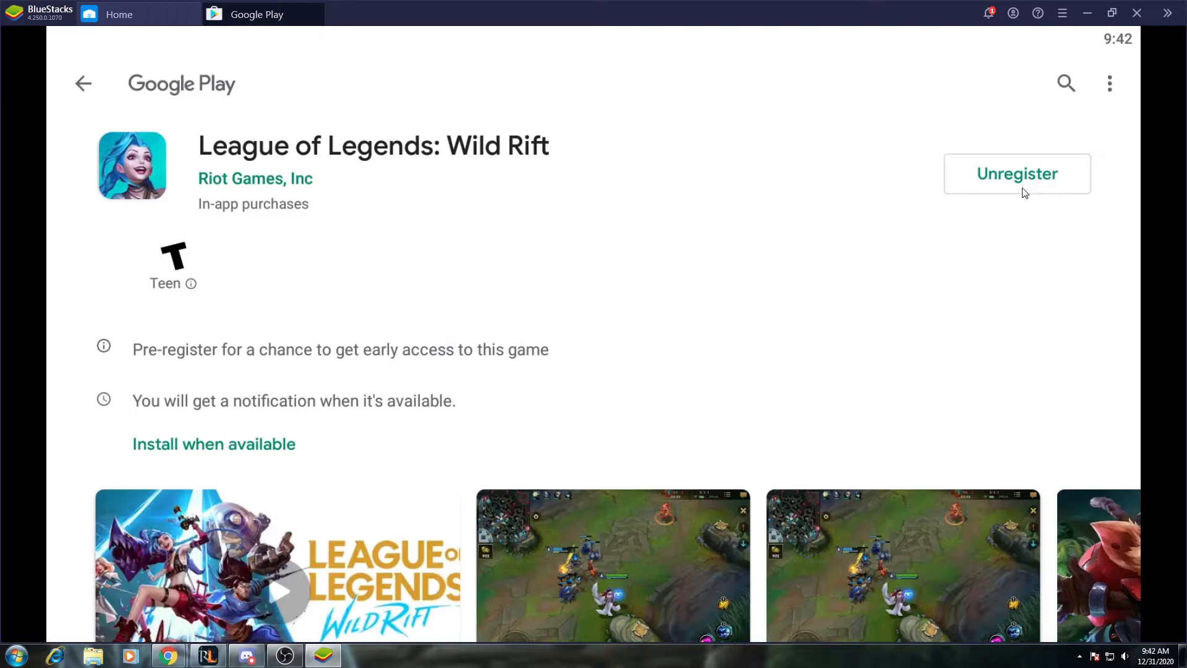